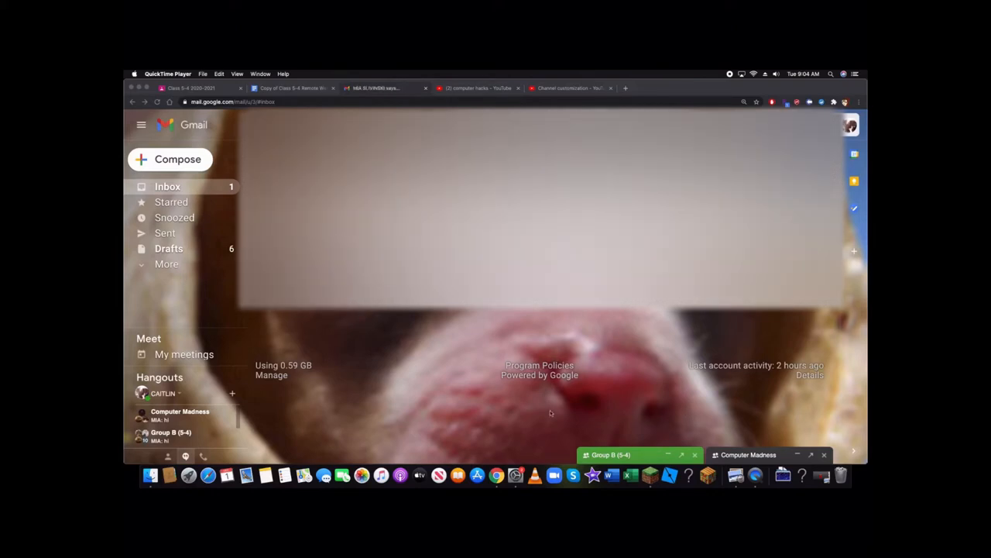
Step: Open Gmail's Quick settings panel from the gear icon
{"action": "left_click", "coordinate": [380, 87]}
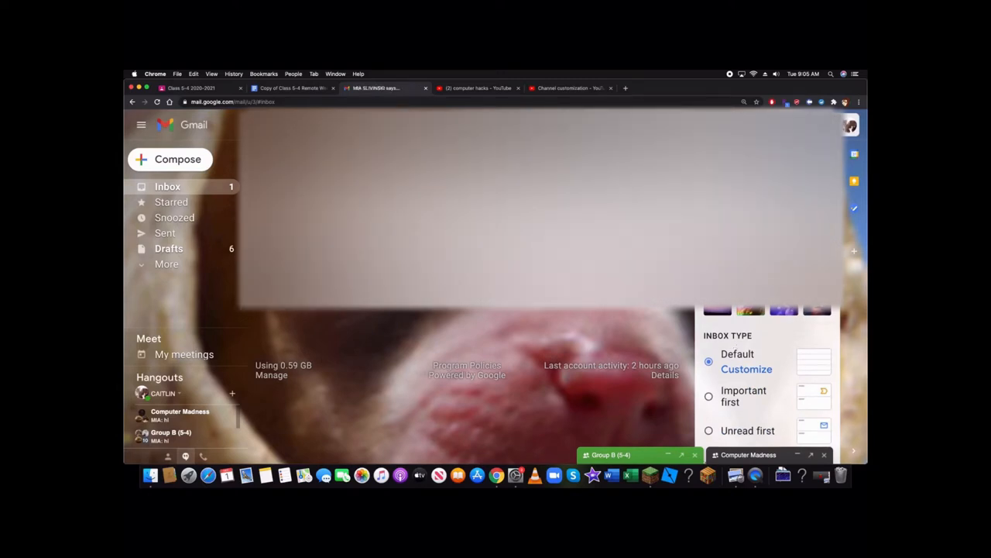
Step: Open the full theme picker via 'View all' in Quick settings
{"action": "left_click", "coordinate": [385, 88]}
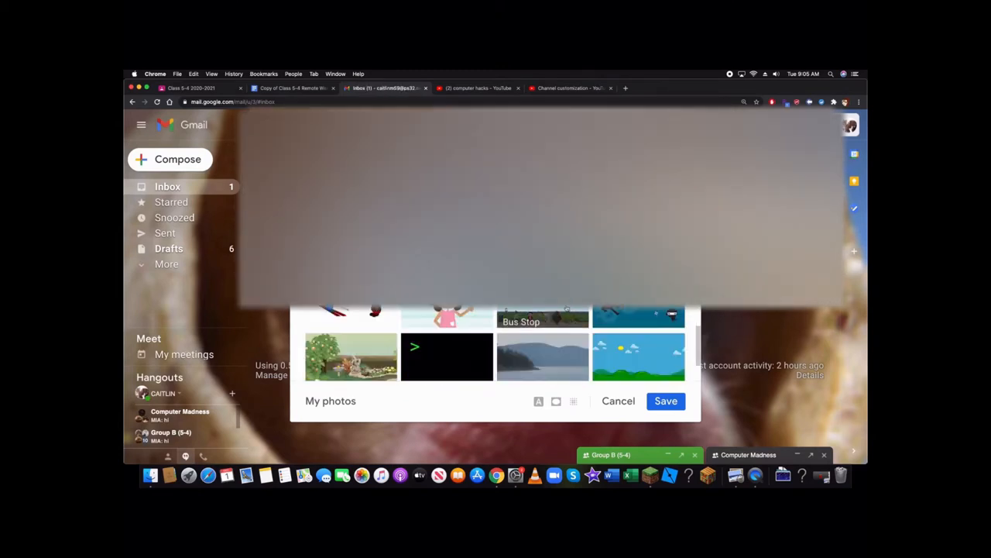
Step: Scroll the theme gallery and save the turquoise lake scene with pine trees
{"action": "scroll", "scroll_direction": "down", "scroll_amount": 3}
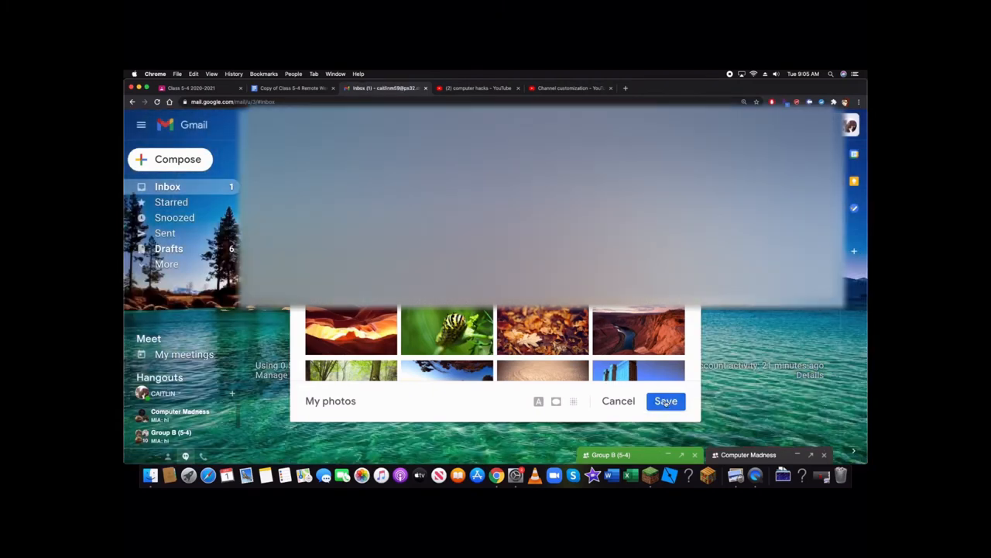
{"action": "left_click", "coordinate": [665, 401]}
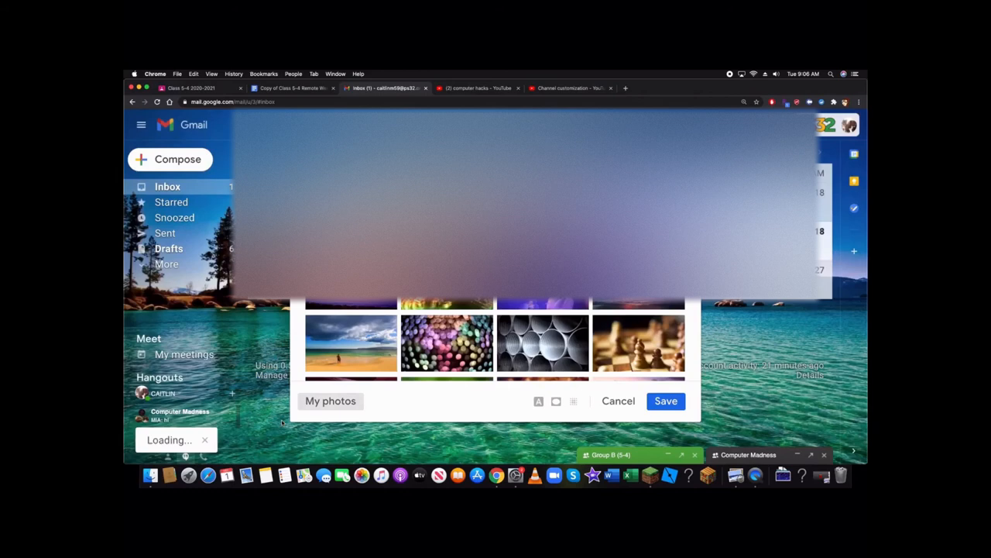
Step: Apply the dark green aurora theme and reopen Quick settings
{"action": "left_click", "coordinate": [618, 400]}
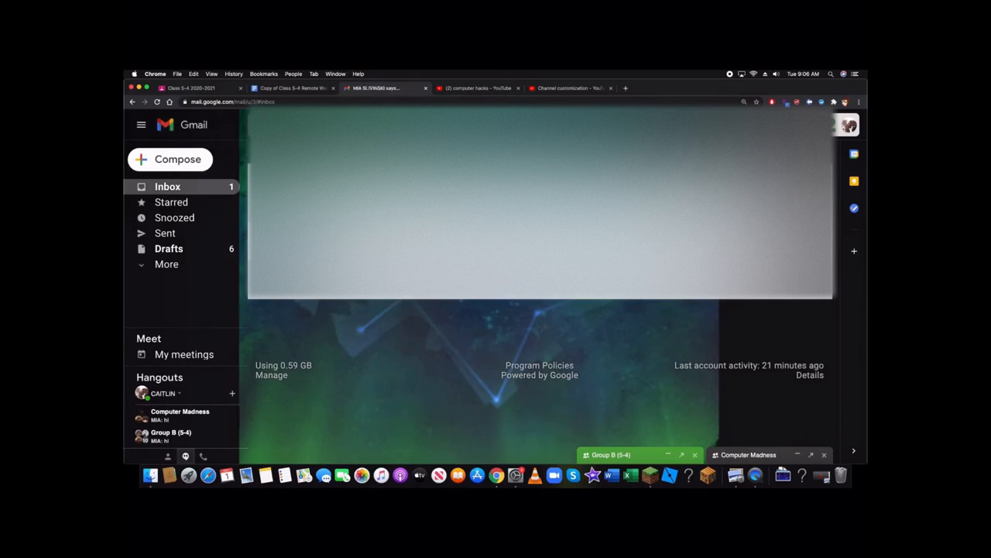
{"action": "left_click", "coordinate": [384, 87]}
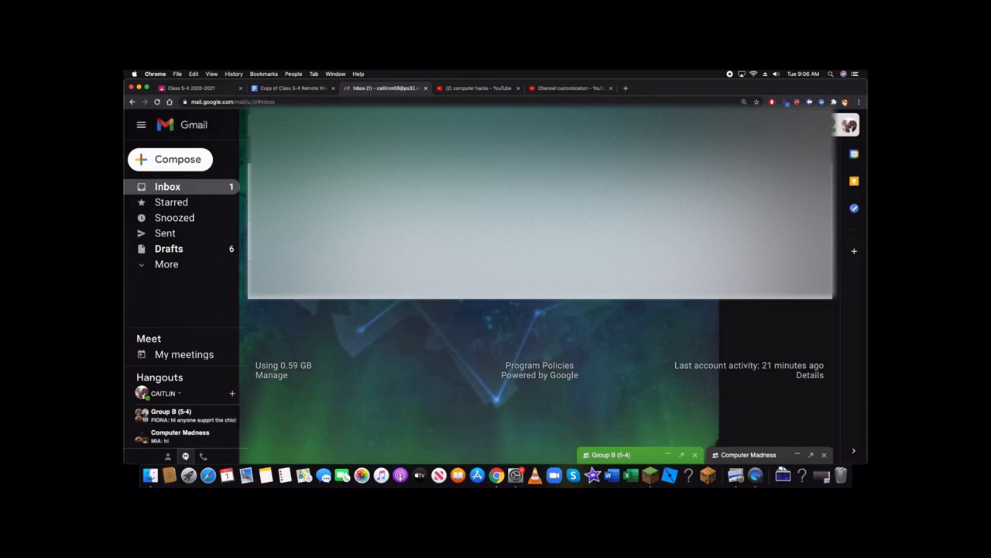
{"action": "mouse_move", "coordinate": [854, 251]}
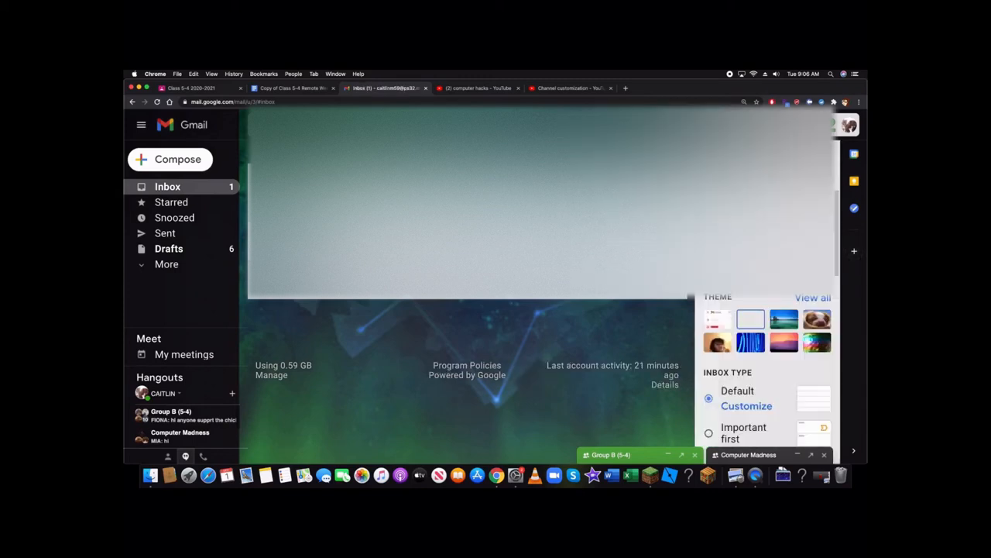
Step: Reopen the theme picker from 'View all' over the aurora-themed inbox
{"action": "left_click", "coordinate": [812, 297]}
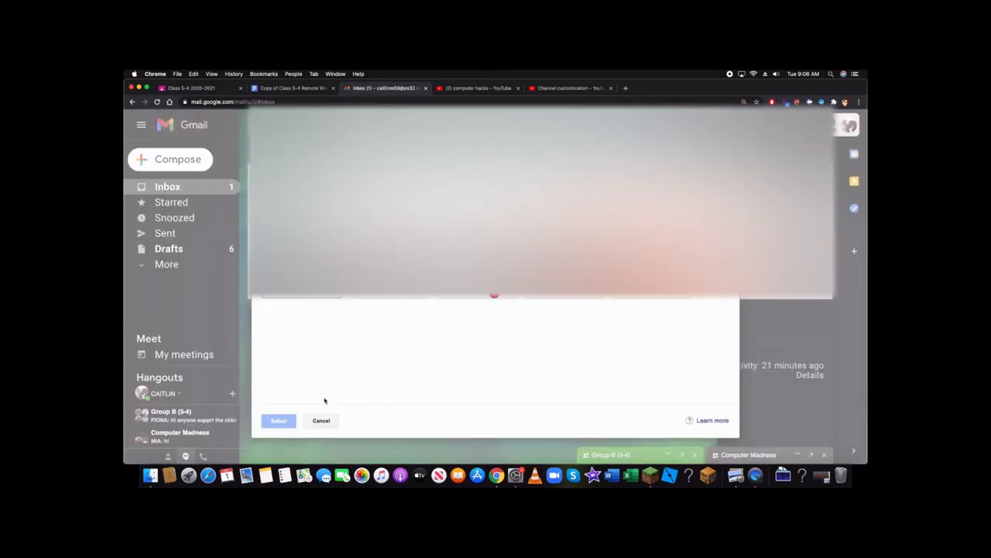
{"action": "mouse_move", "coordinate": [419, 475]}
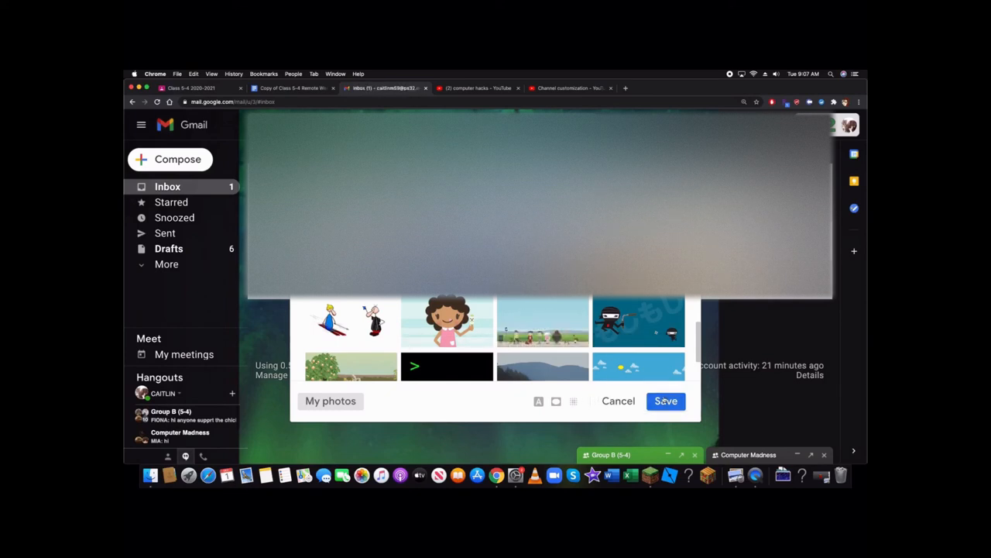
Step: Close the theme gallery with Save, keeping the dark aurora background
{"action": "left_click", "coordinate": [666, 400]}
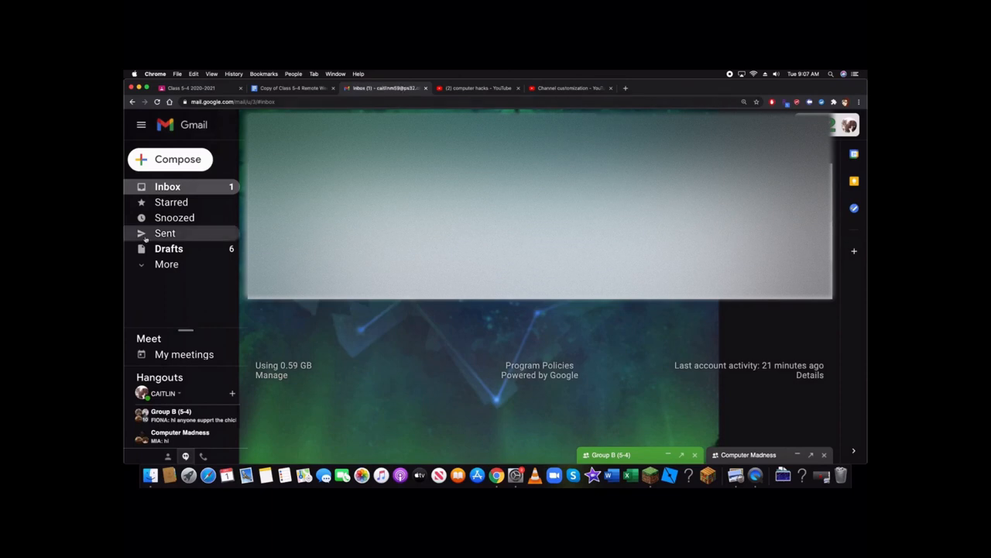
{"action": "mouse_move", "coordinate": [356, 335]}
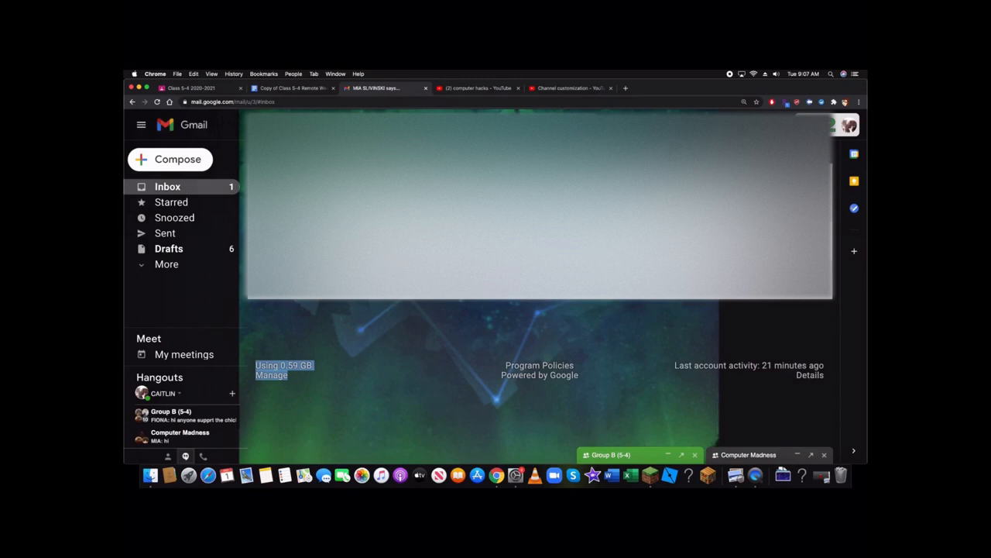
{"action": "left_click", "coordinate": [379, 87]}
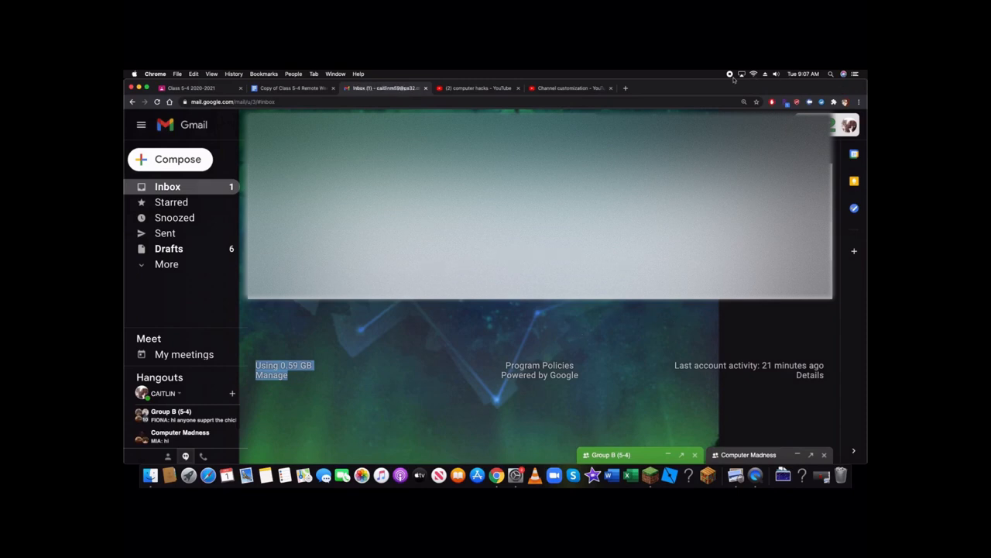